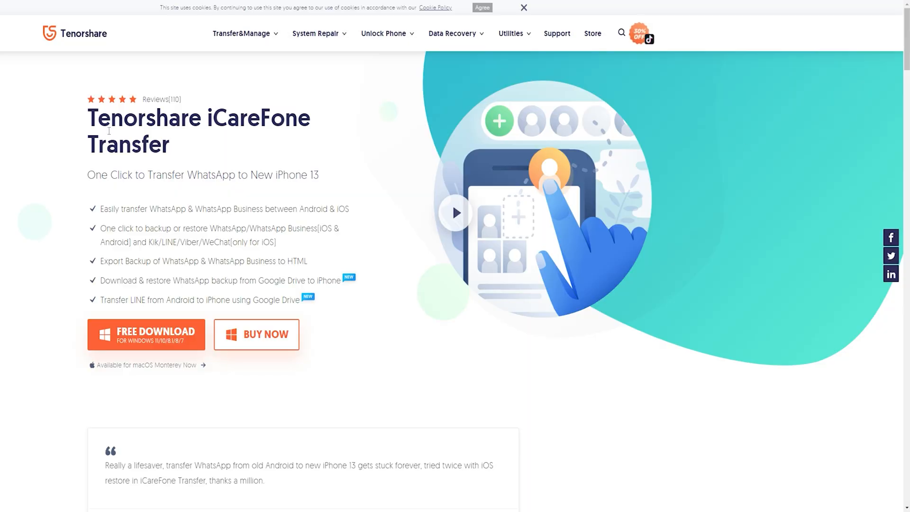
mouse_move(129, 262)
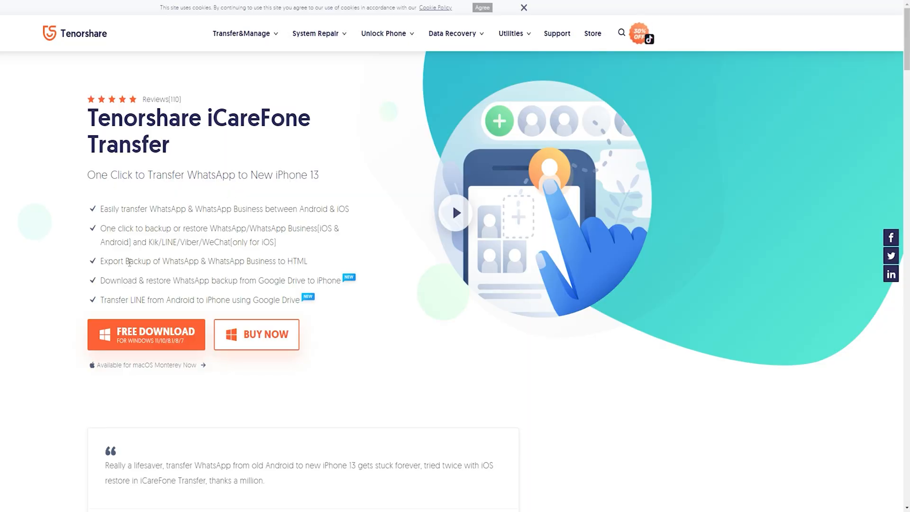
- Scroll through the iCareFone Transfer product page to review its features
scroll("down", 3)
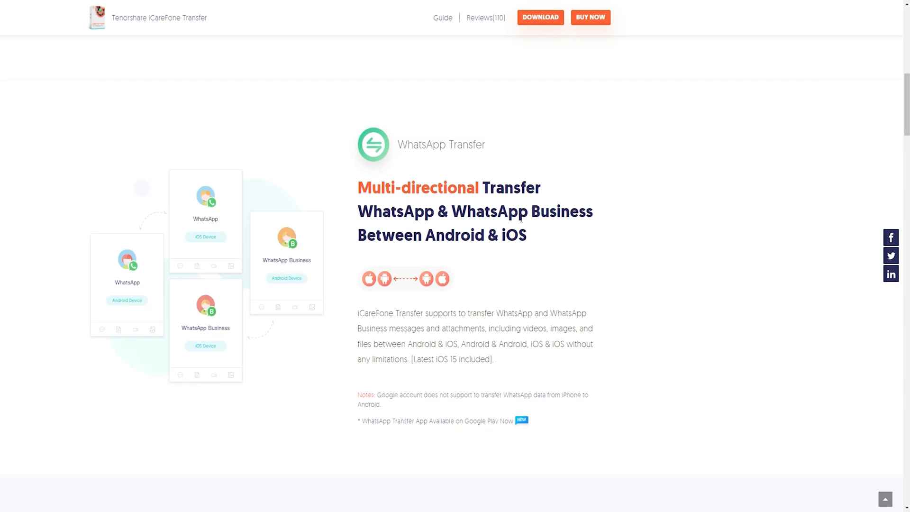
mouse_move(416, 375)
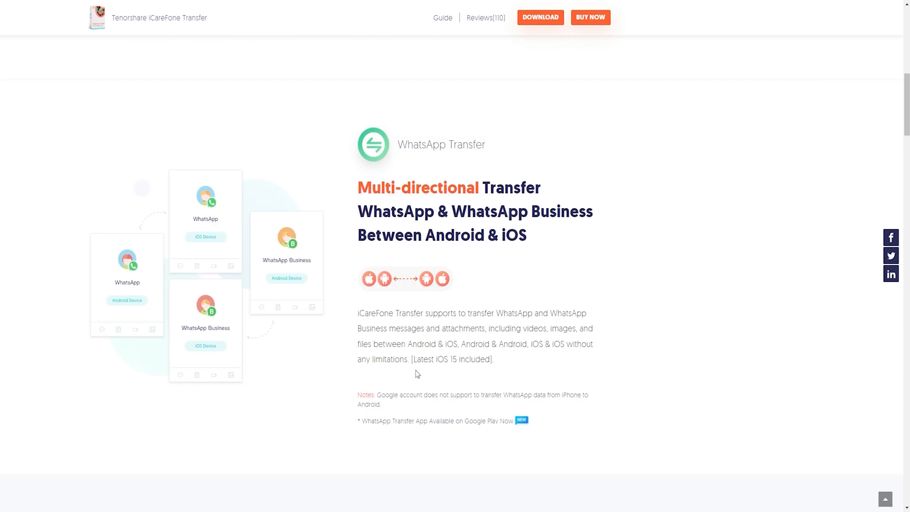
scroll("down", 3)
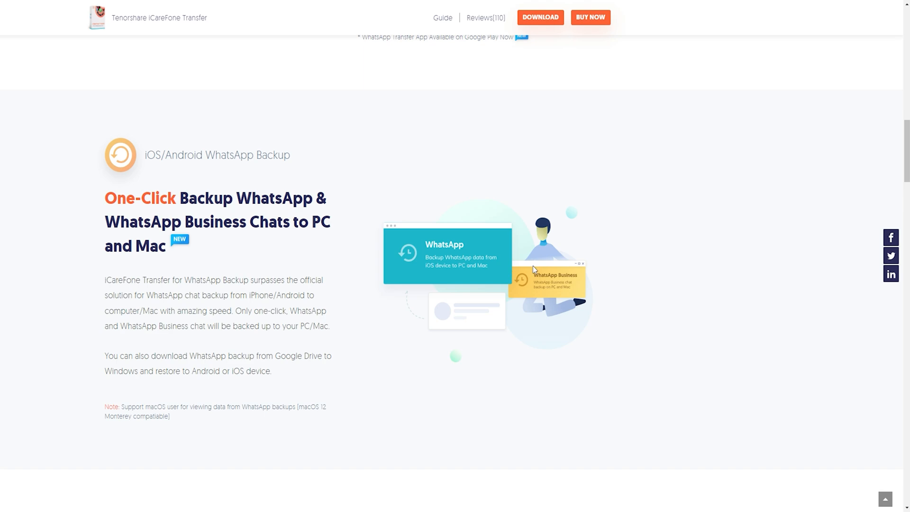
scroll("down", 3)
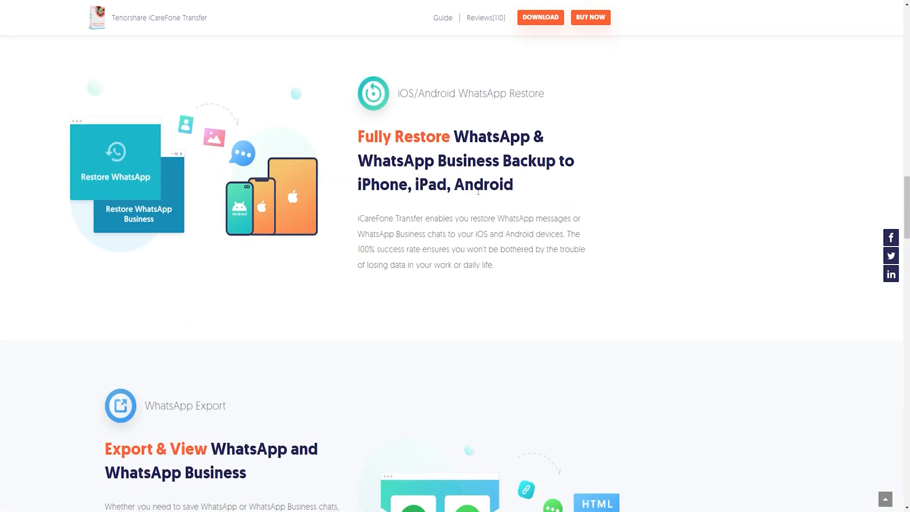
scroll("down", 3)
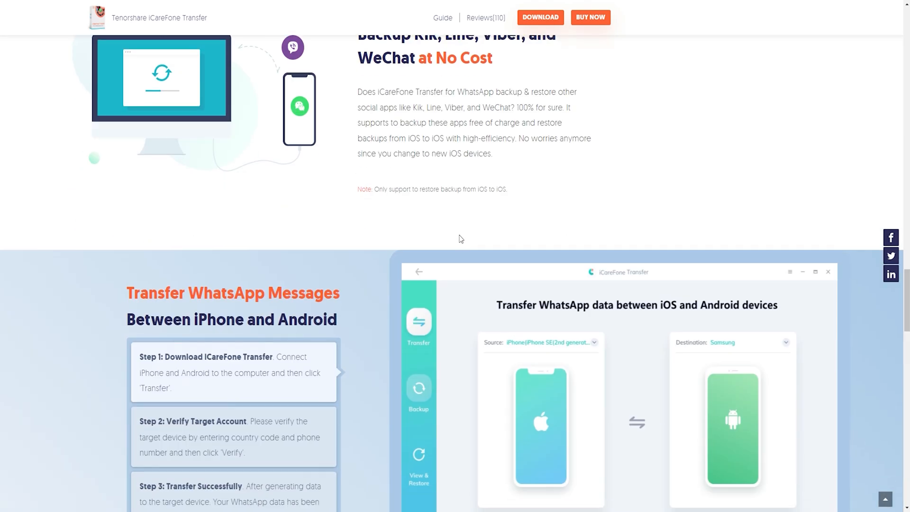
scroll("down", 3)
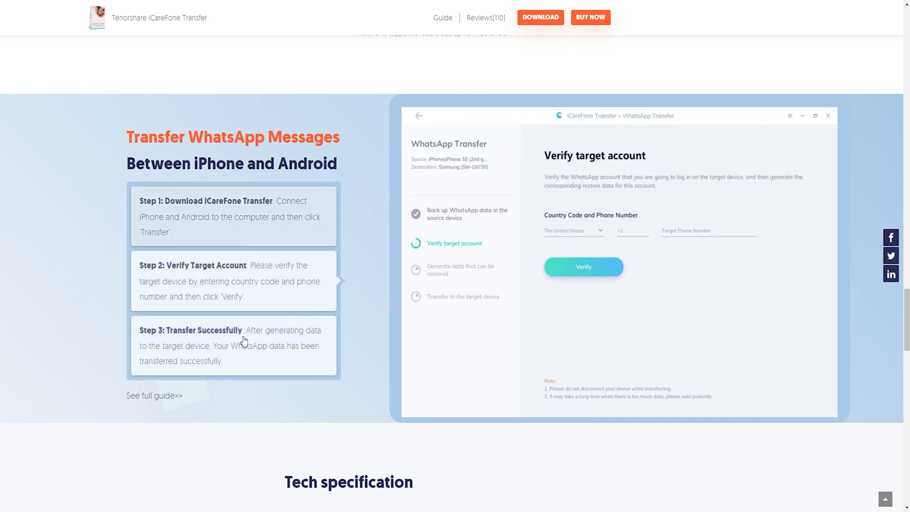
mouse_move(177, 273)
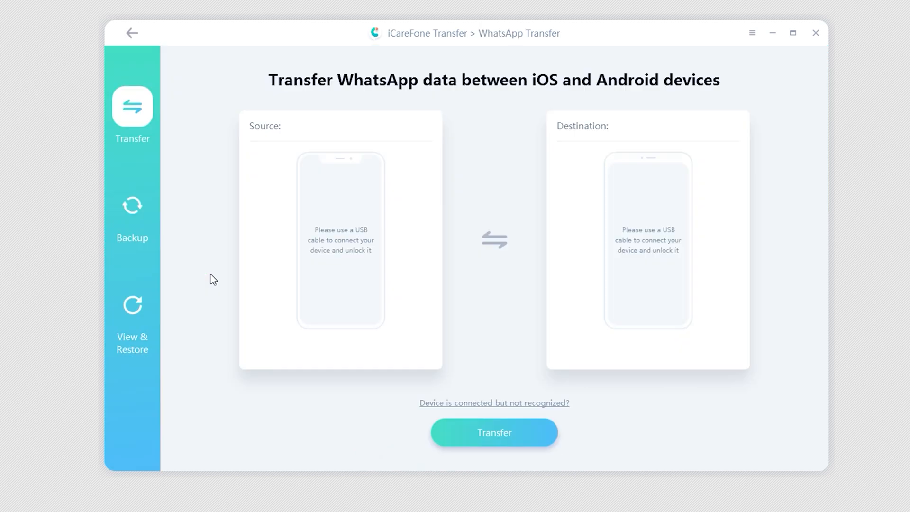
- Choose Backup and start downloading a WhatsApp backup from Google Drive to the computer
left_click(132, 207)
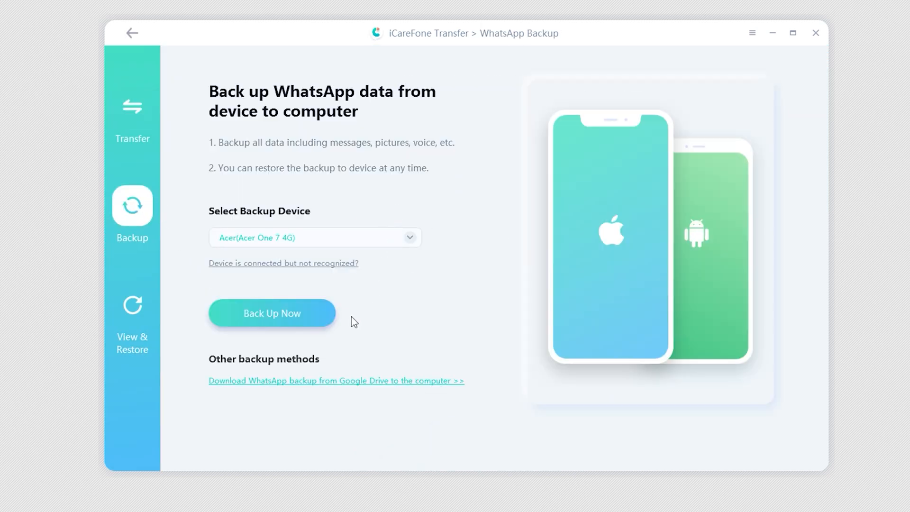
left_click(336, 380)
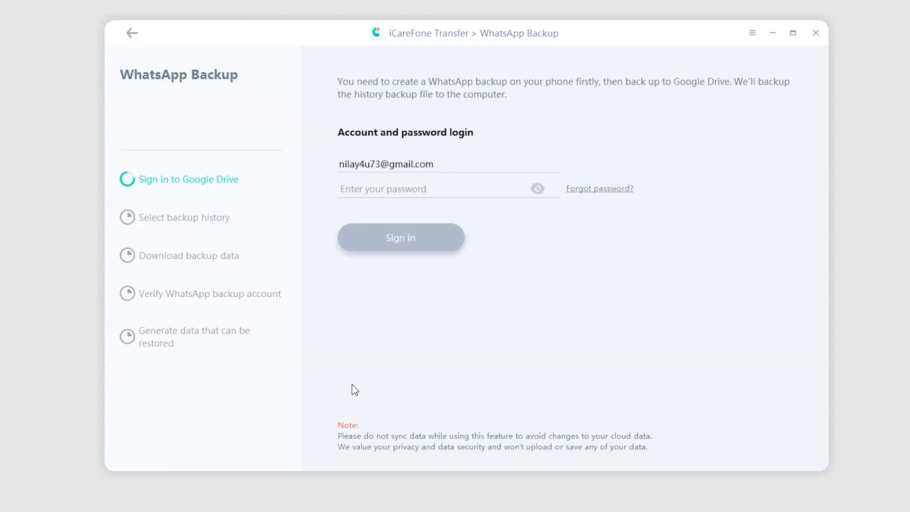
- Sign in to Google Drive and continue with the selected backup history entry
left_click(401, 237)
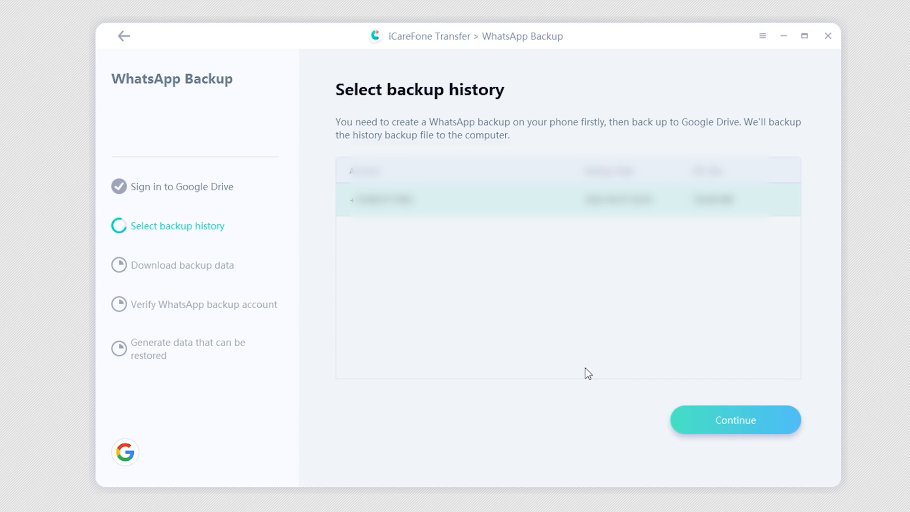
left_click(734, 419)
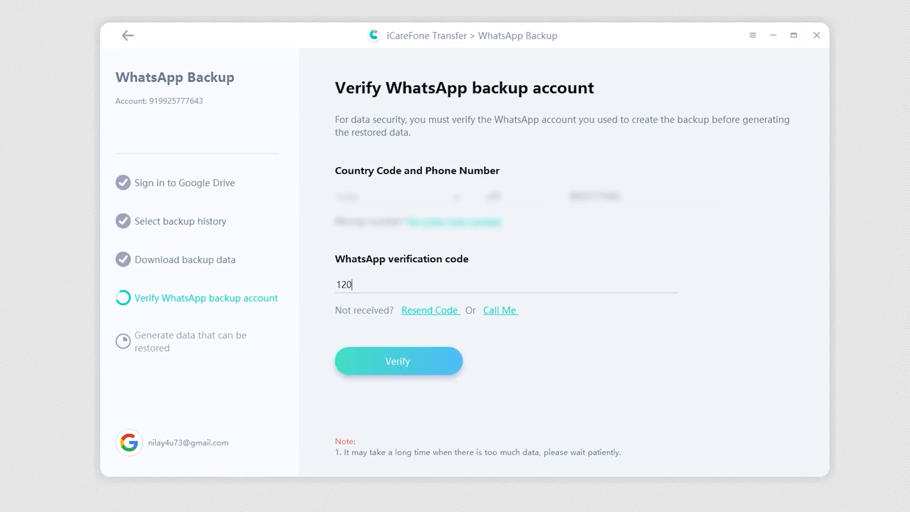
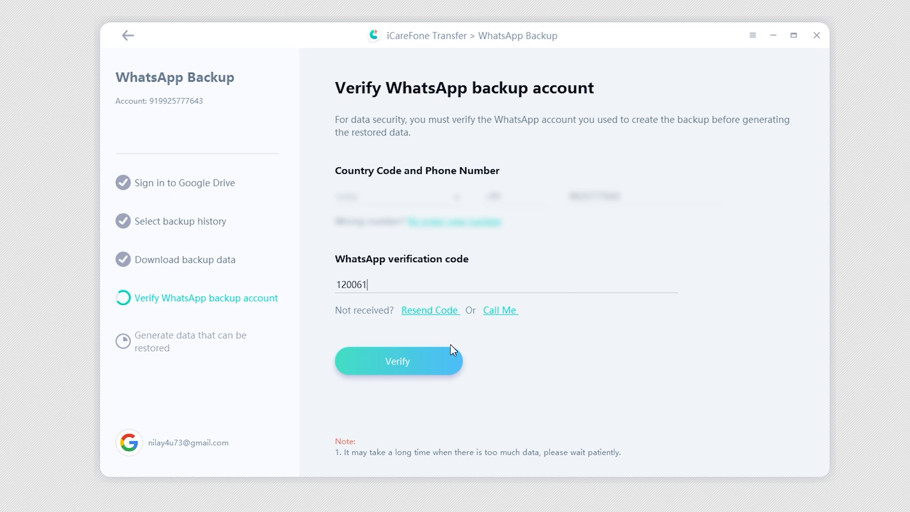
left_click(397, 360)
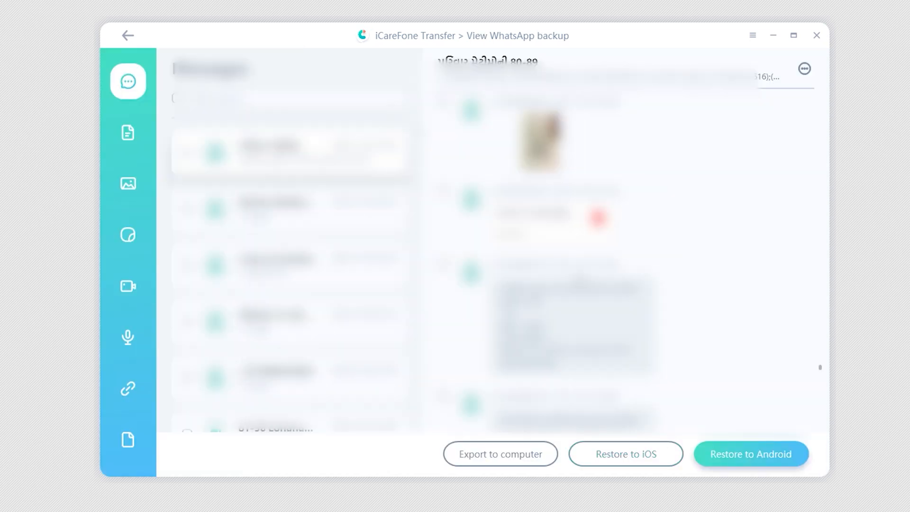
- Restore the downloaded backup to the phone, accepting the WhatsApp data overwrite warning
left_click(626, 454)
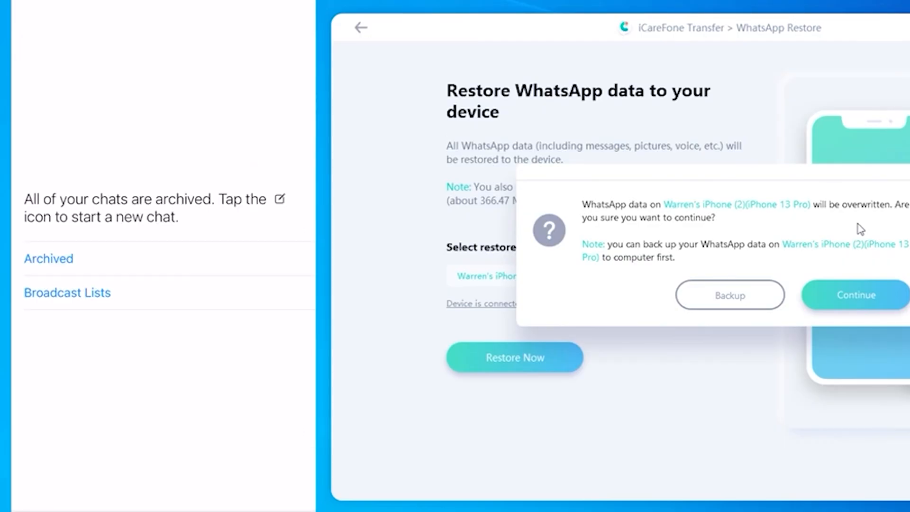
left_click(856, 295)
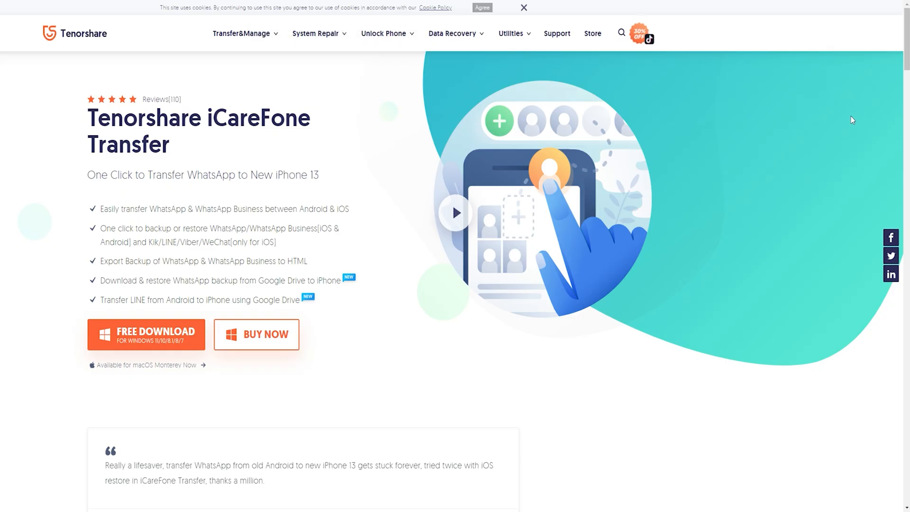
mouse_move(151, 129)
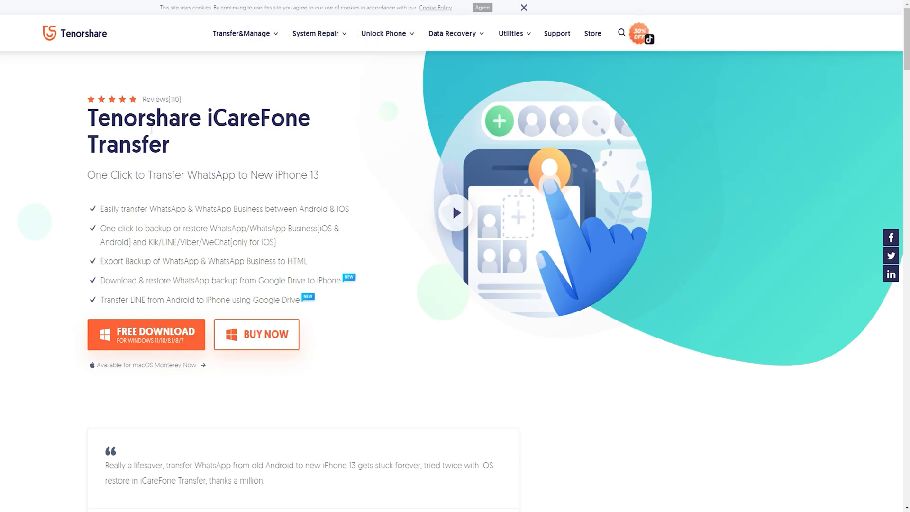
mouse_move(111, 186)
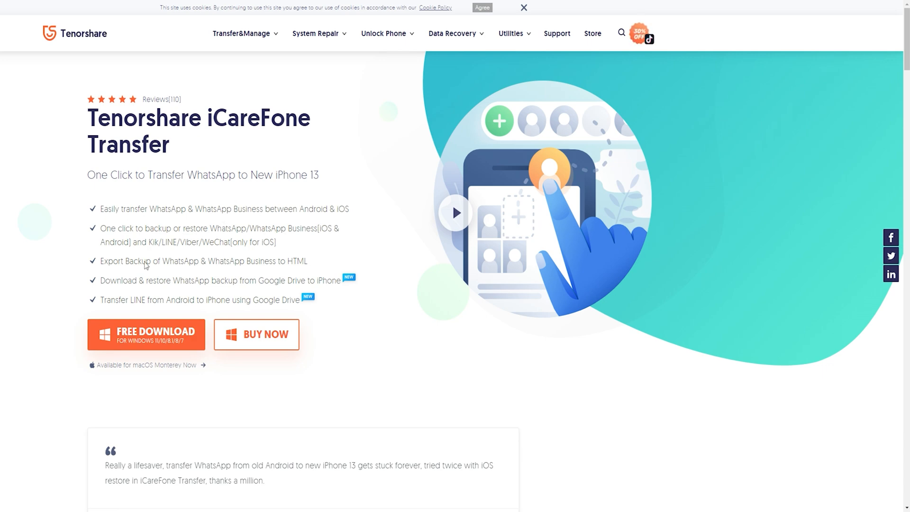
- Scroll down the product page through its feature sections to the transfer walkthrough
scroll("down", 3)
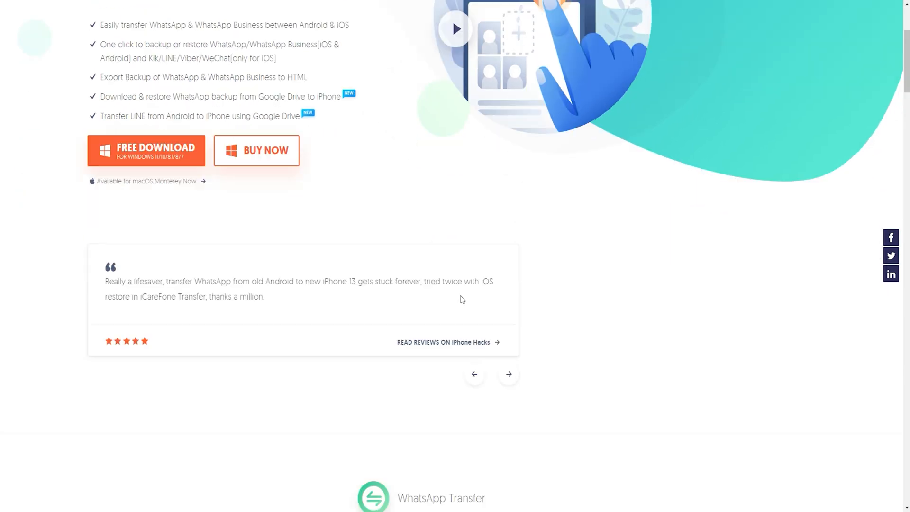
scroll("down", 3)
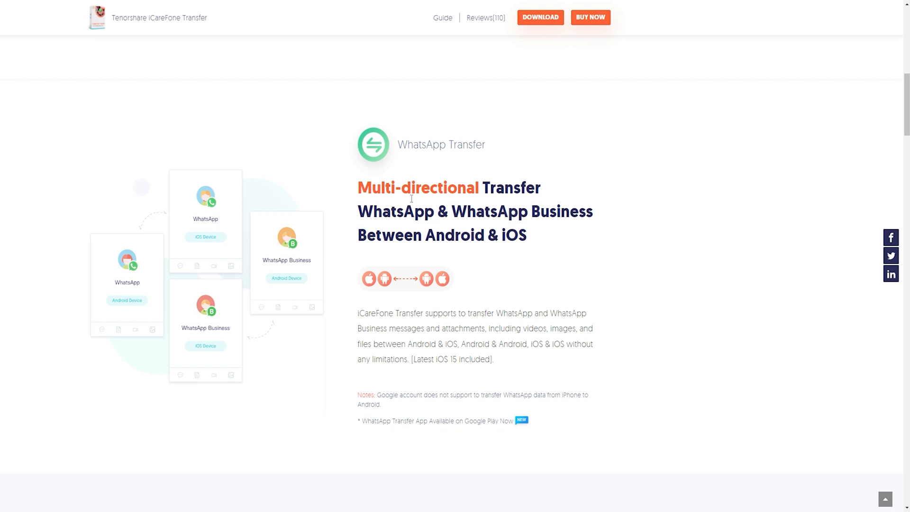
mouse_move(458, 284)
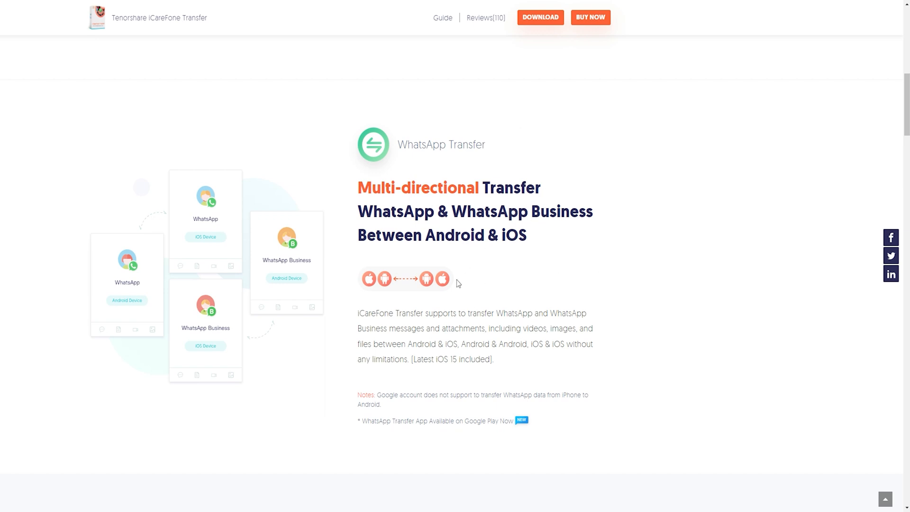
mouse_move(472, 339)
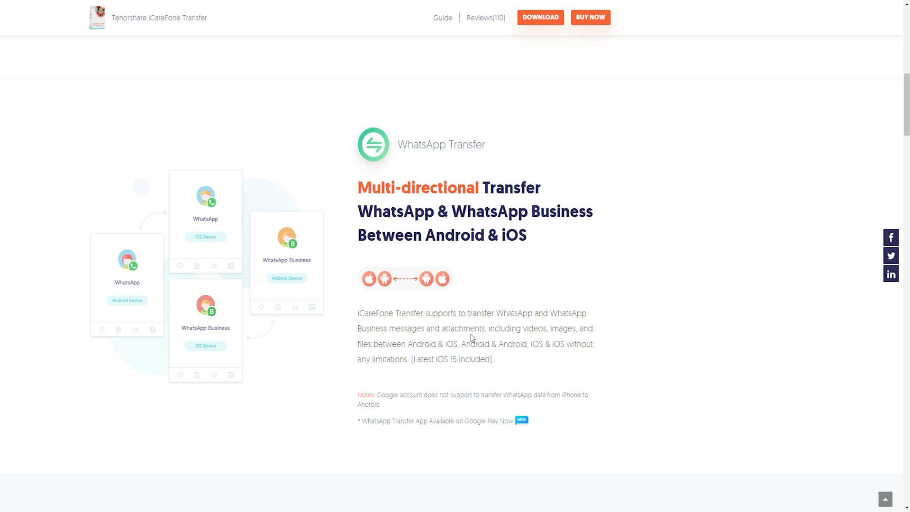
mouse_move(448, 353)
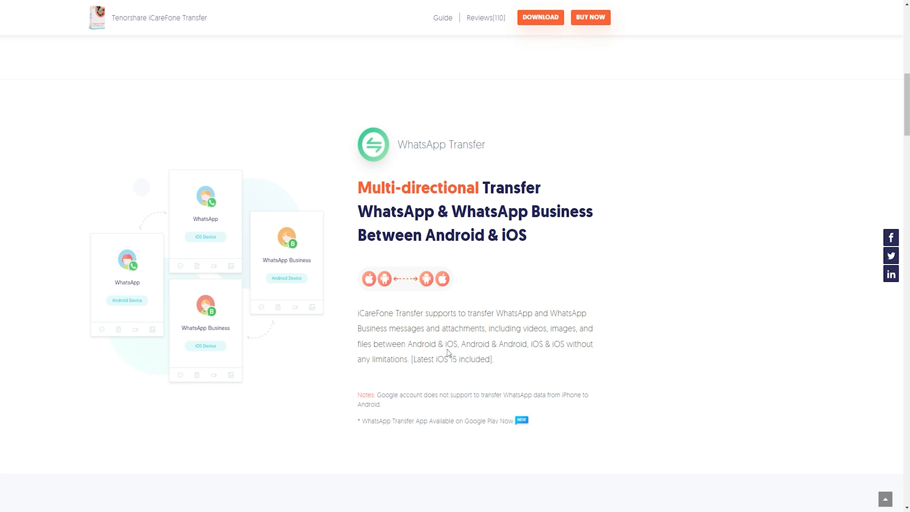
scroll("down", 3)
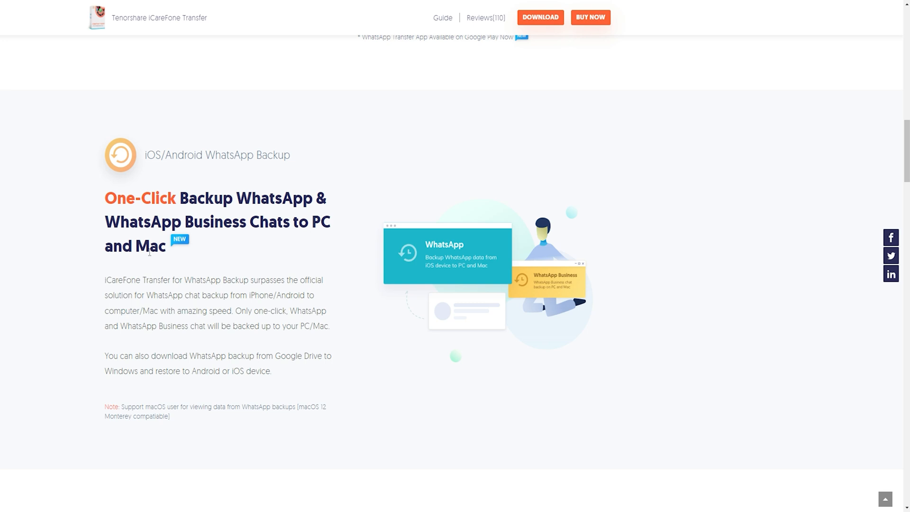
scroll("down", 3)
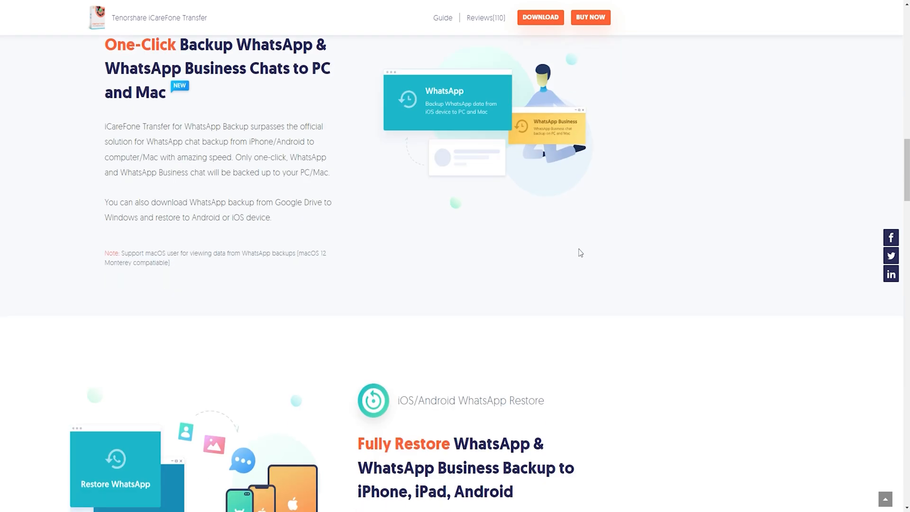
scroll("down", 3)
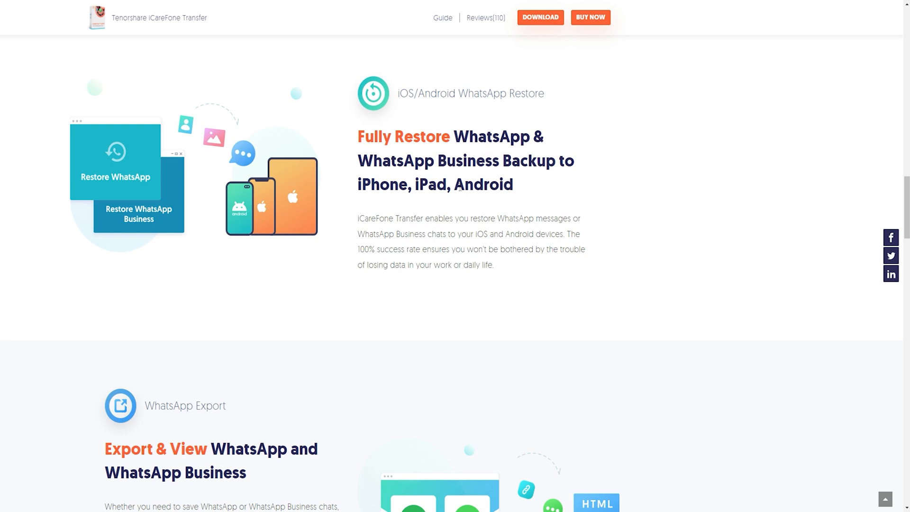
scroll("down", 3)
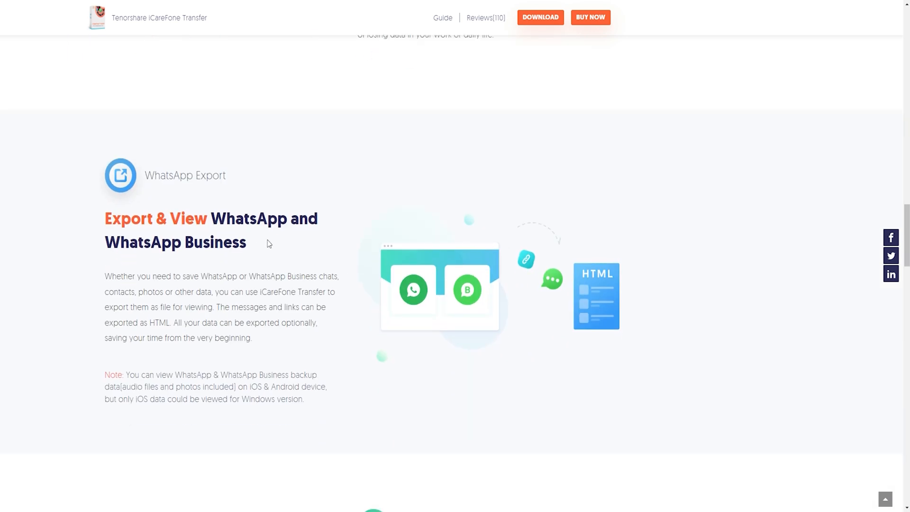
scroll("down", 3)
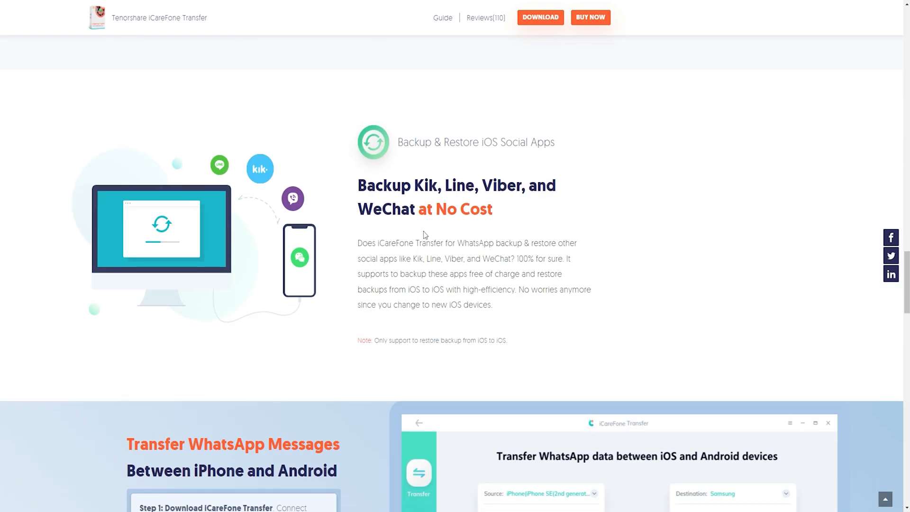
scroll("down", 3)
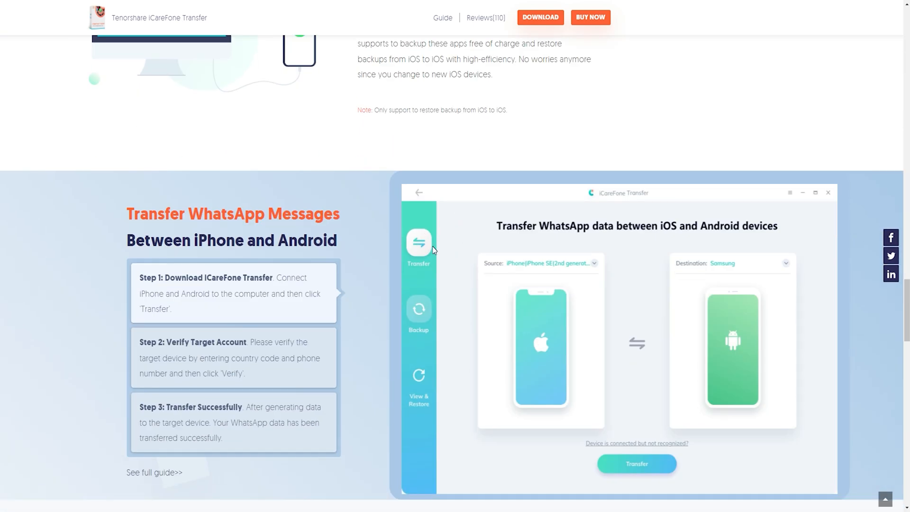
scroll("down", 3)
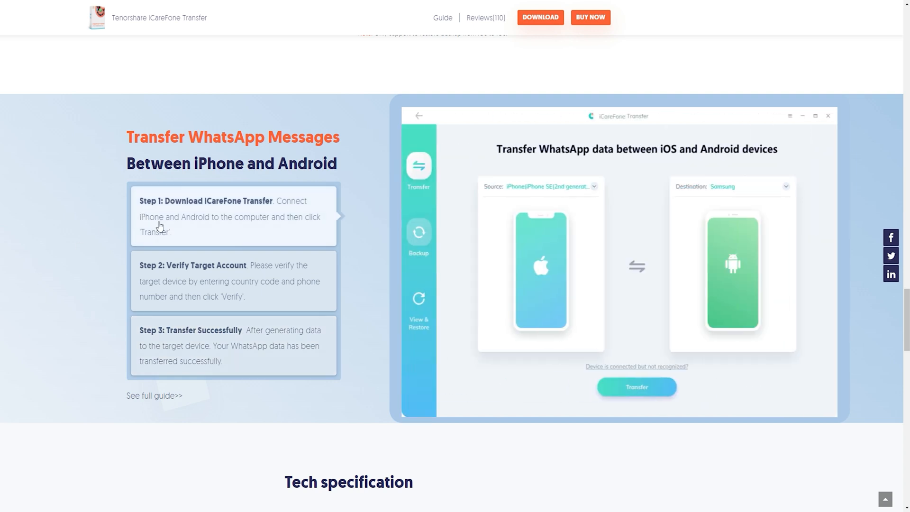
- Preview Step 2 (verify target account) and Step 3 (transfer successful), then glance at the specs and FAQs
left_click(193, 265)
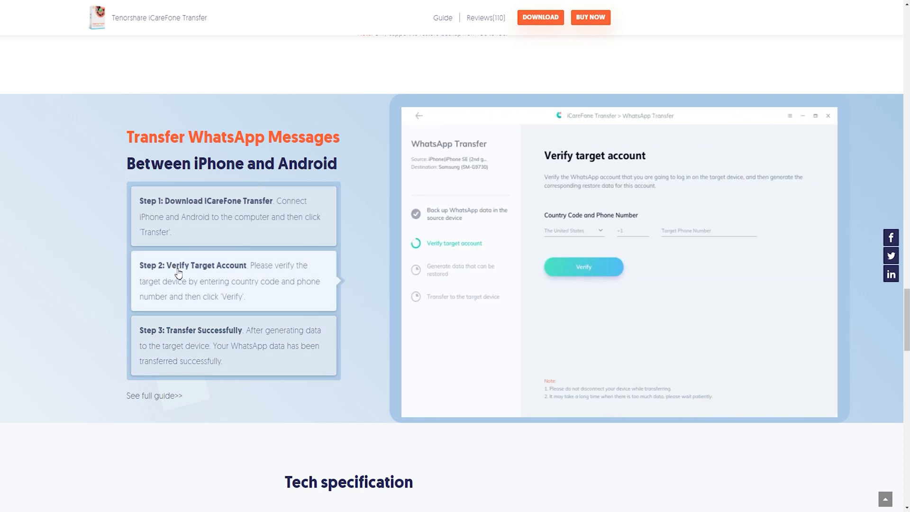
left_click(203, 346)
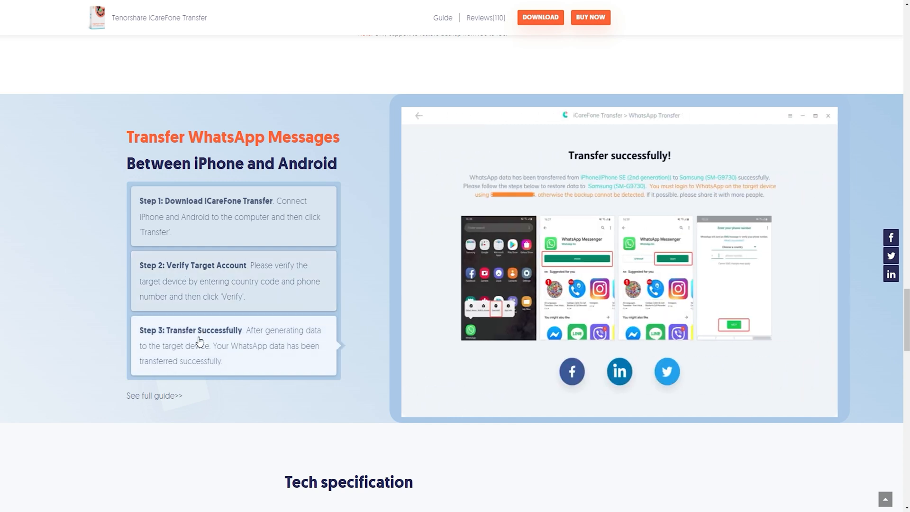
scroll("down", 3)
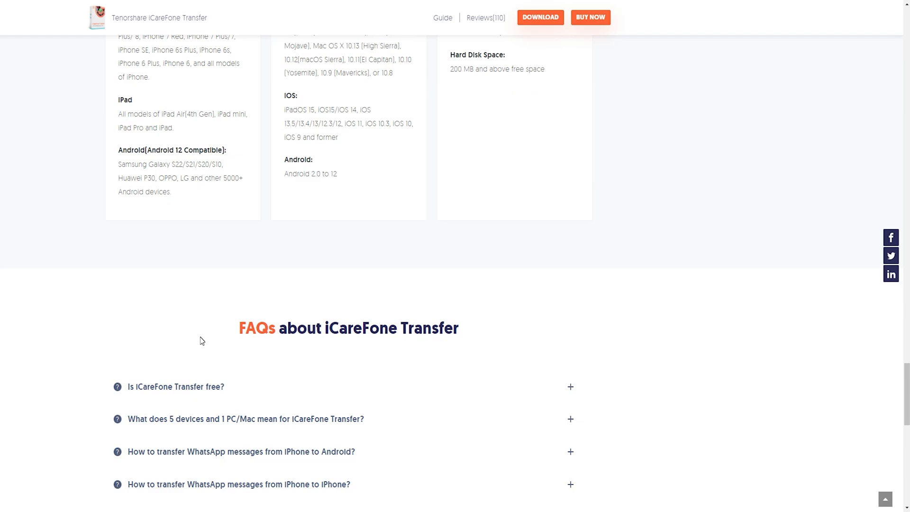
scroll("up", 3)
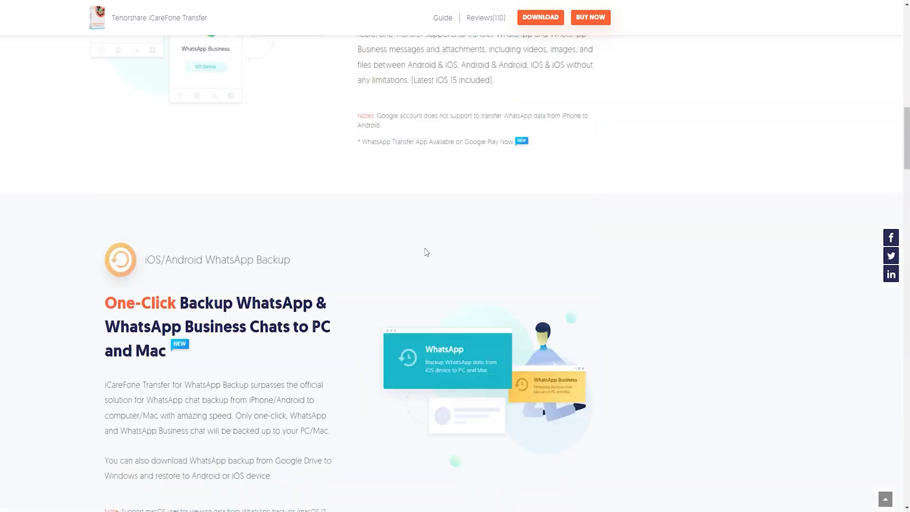